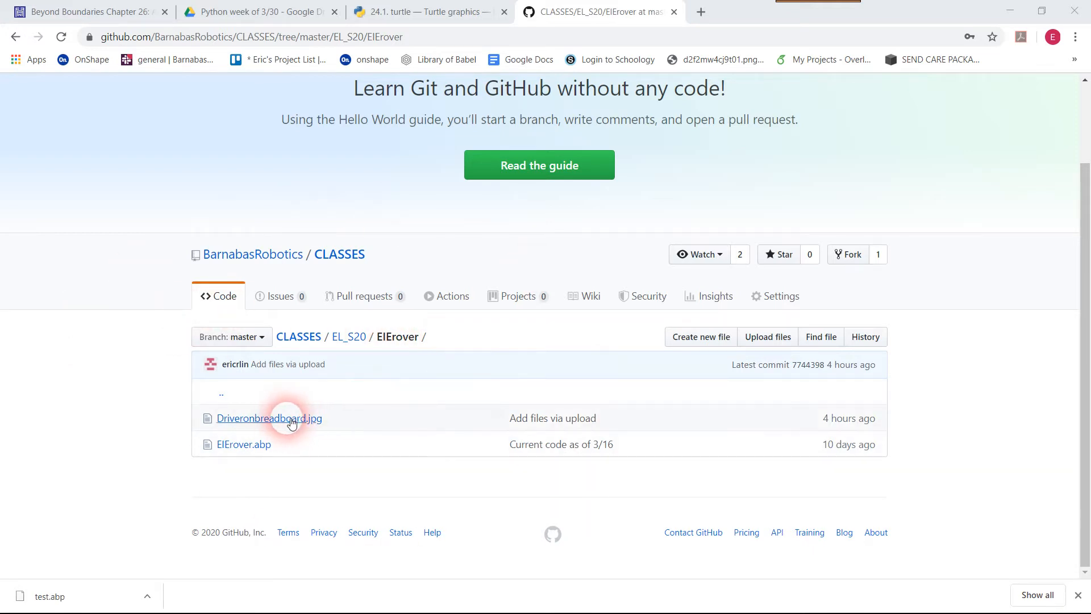
mouse_move(287, 418)
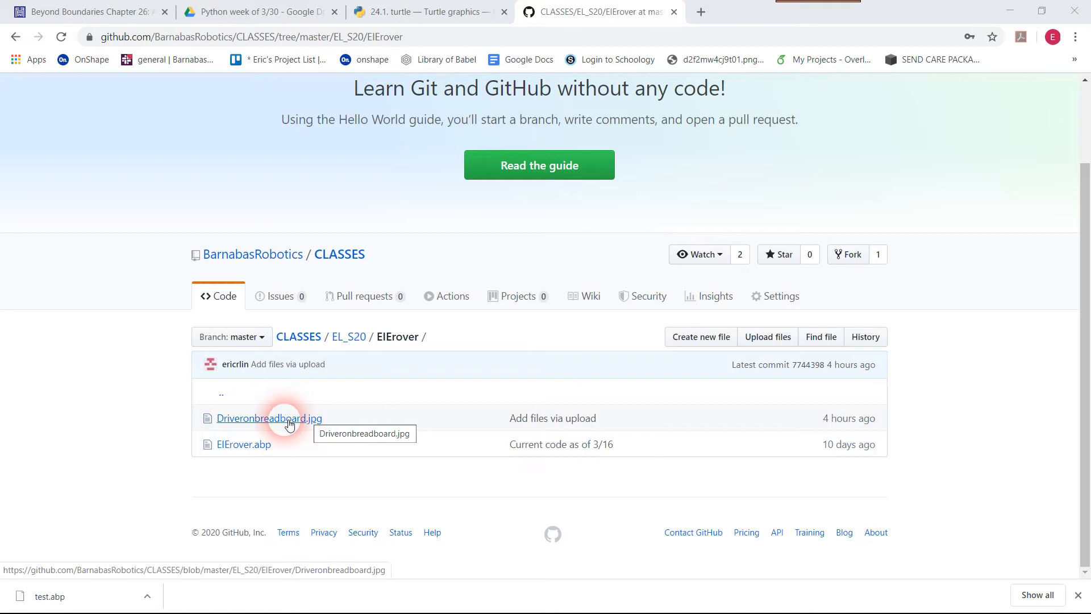
View the breadboard wiring photo, then return to the folder listing.
left_click(269, 418)
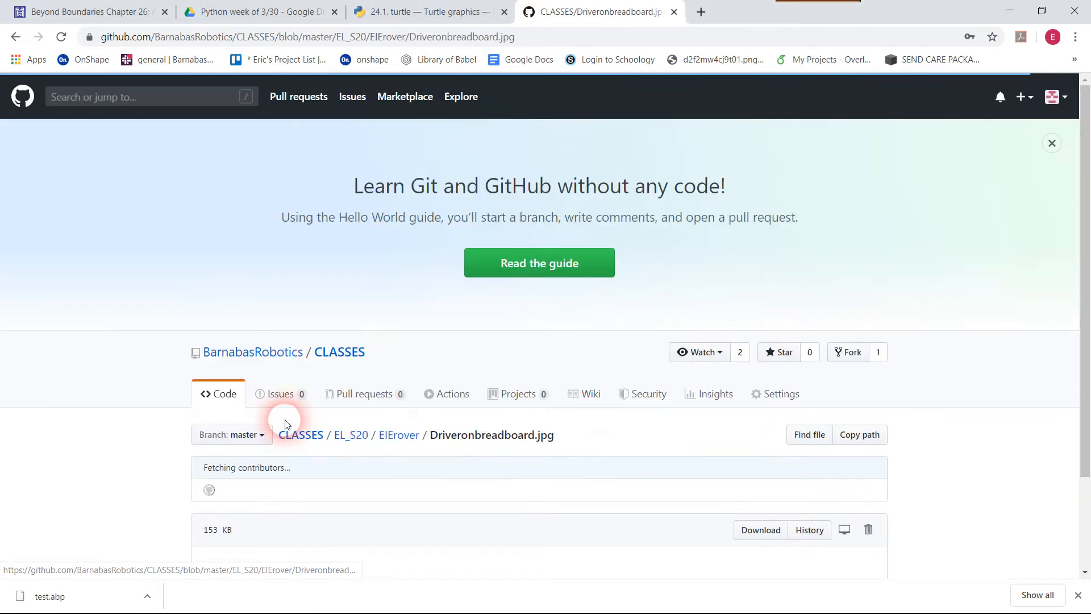
scroll("down", 3)
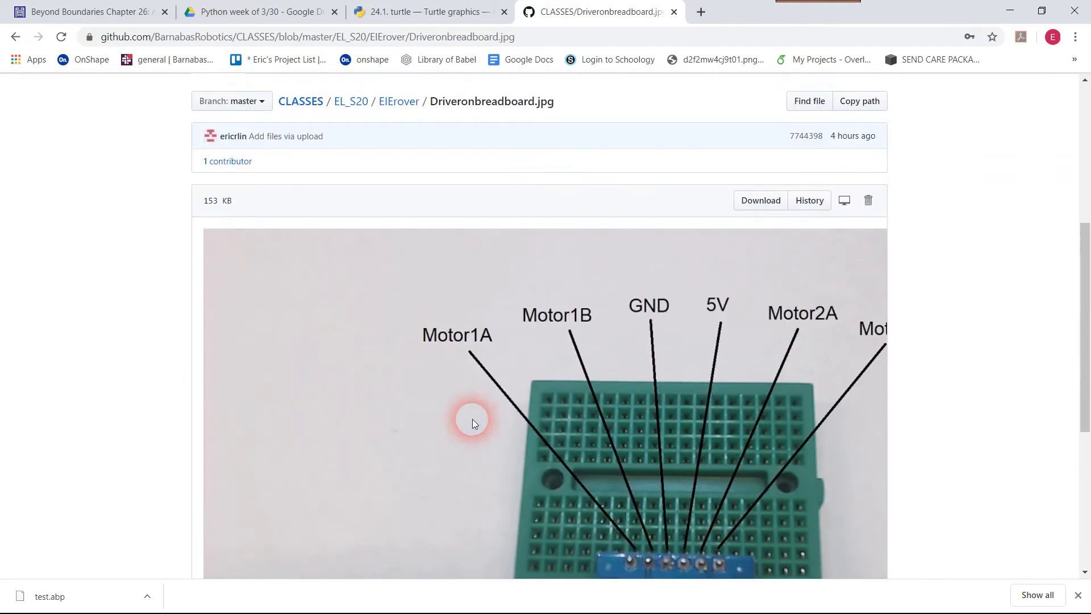
left_click(23, 34)
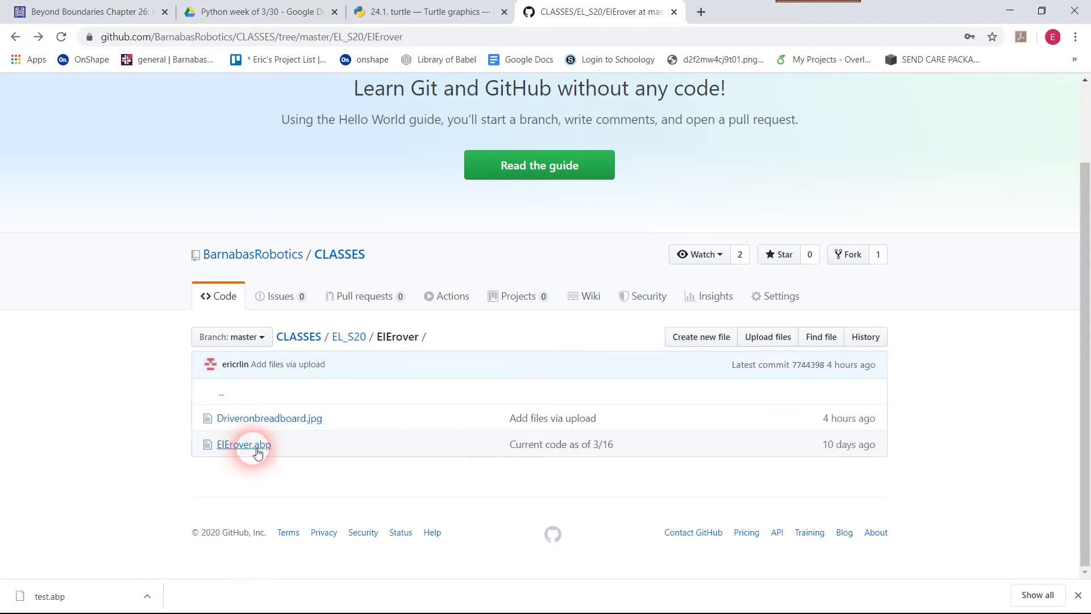
mouse_move(343, 442)
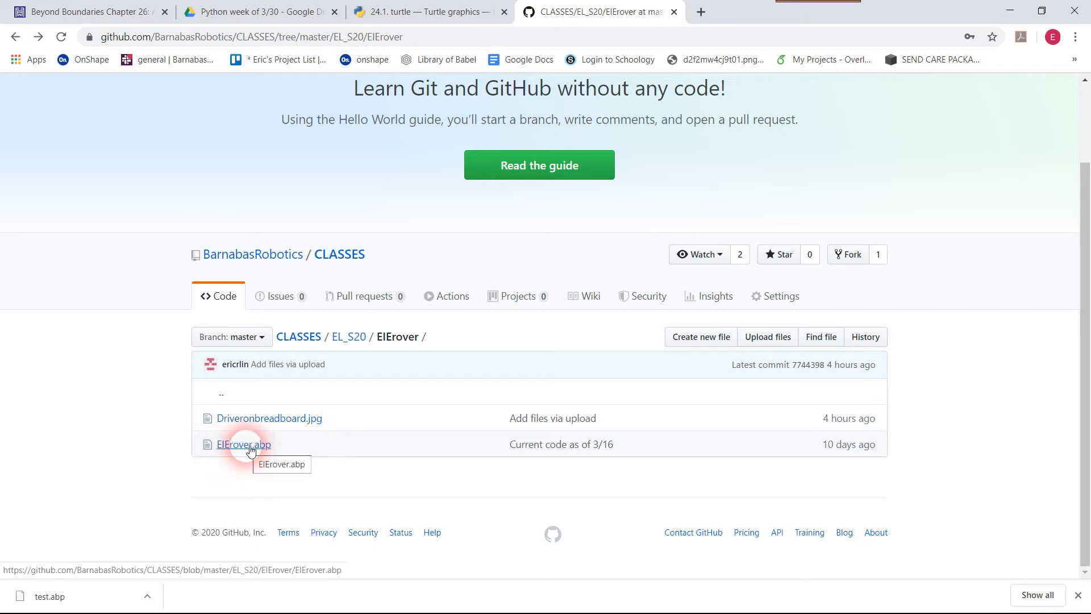
Open ElErover.abp and scroll through its 799-line XML block code.
left_click(237, 444)
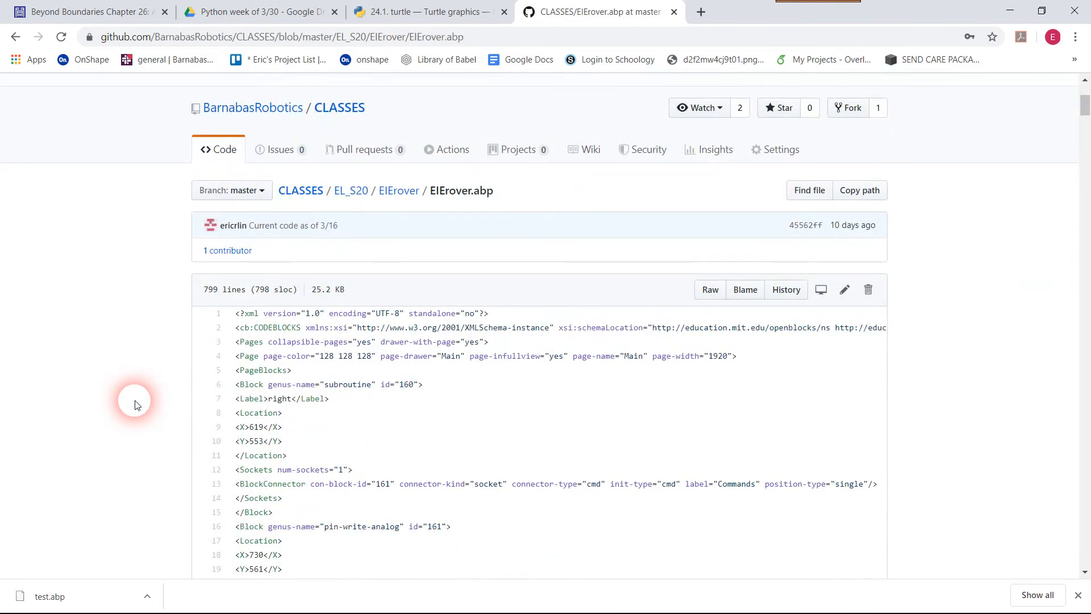
scroll("down", 3)
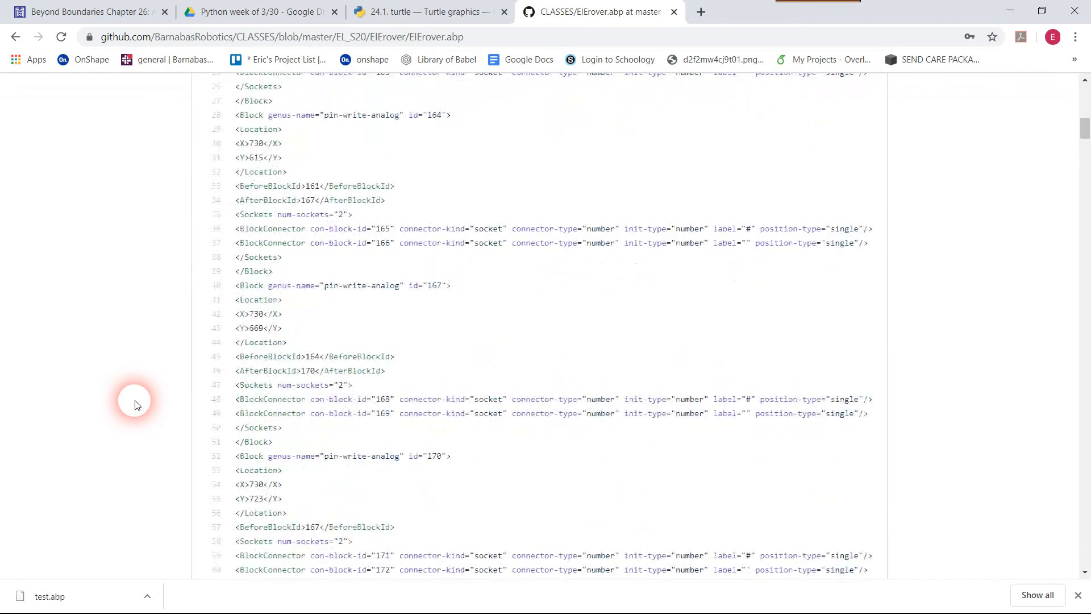
scroll("up", 3)
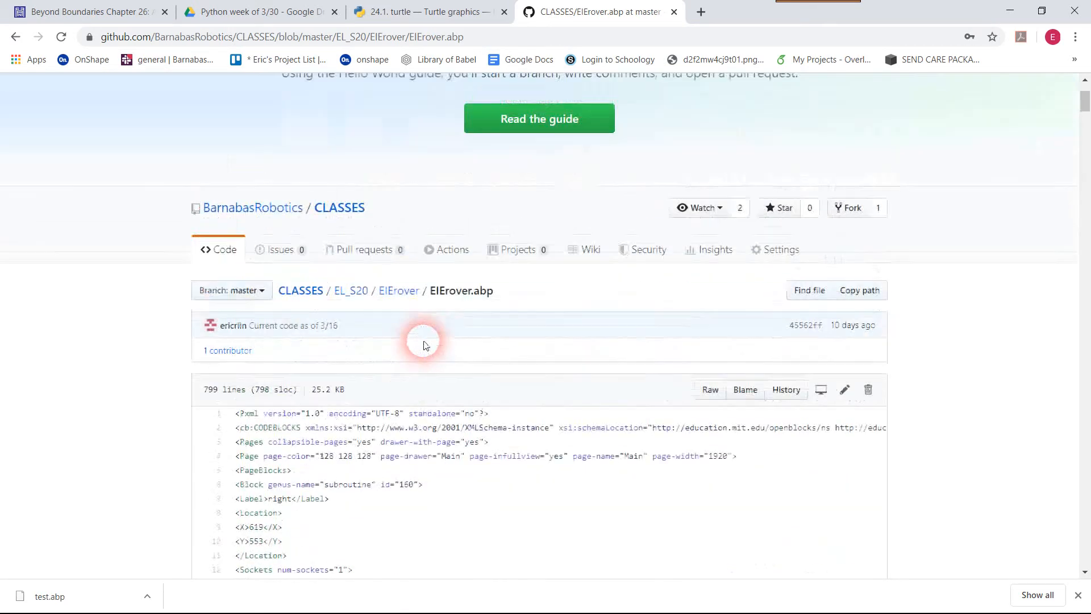
scroll("down", 3)
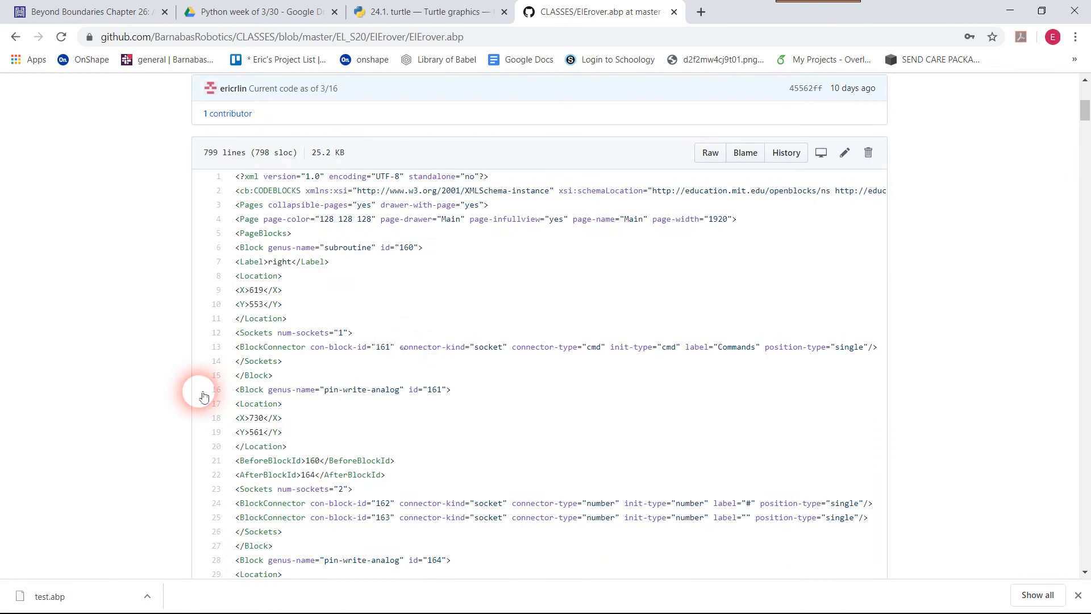
mouse_move(474, 362)
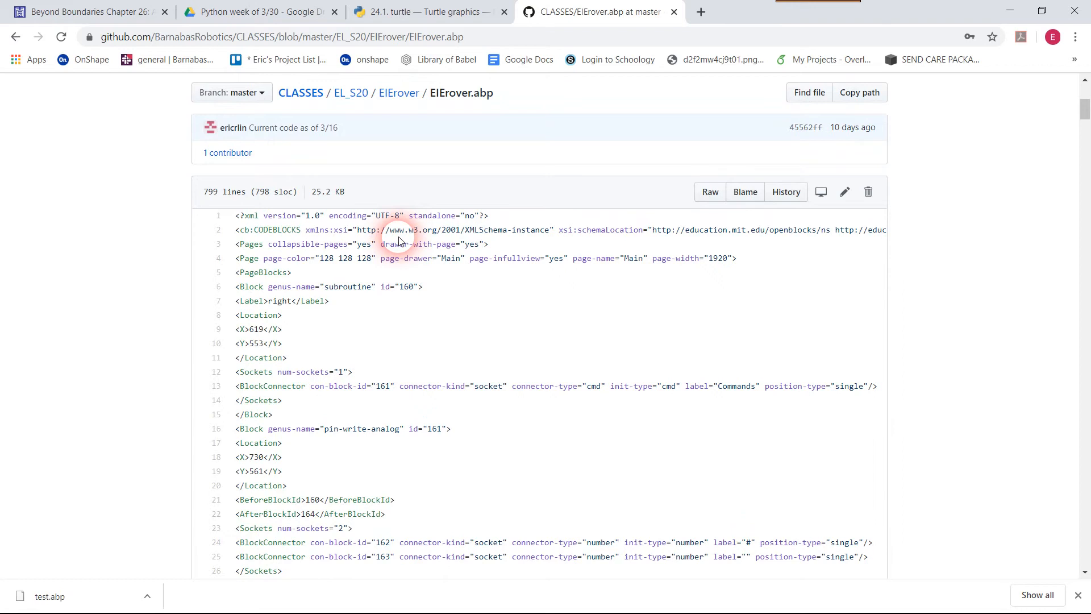
mouse_move(694, 193)
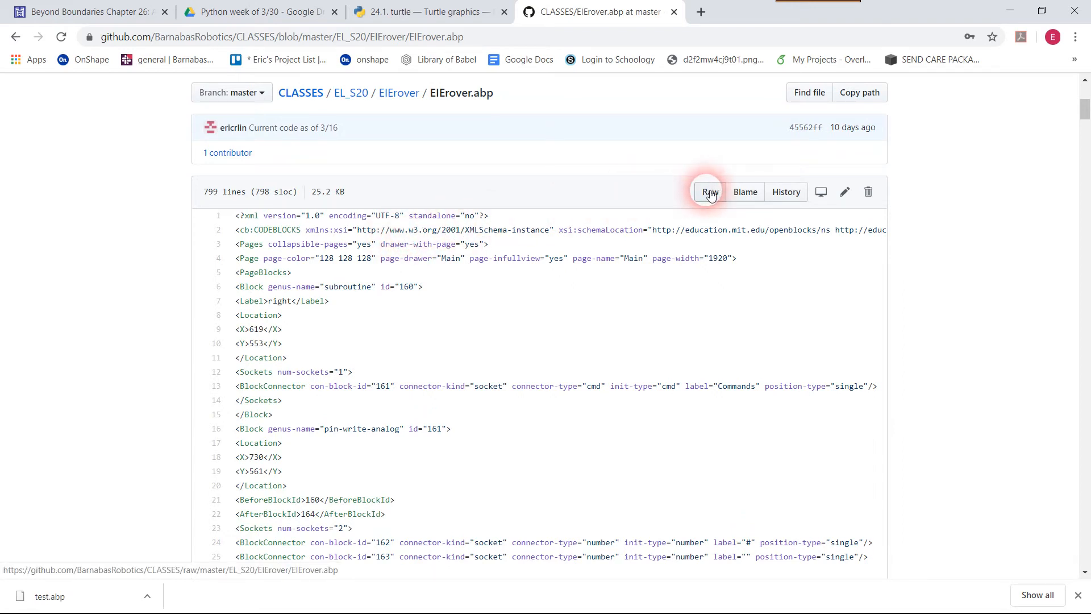
right_click(708, 192)
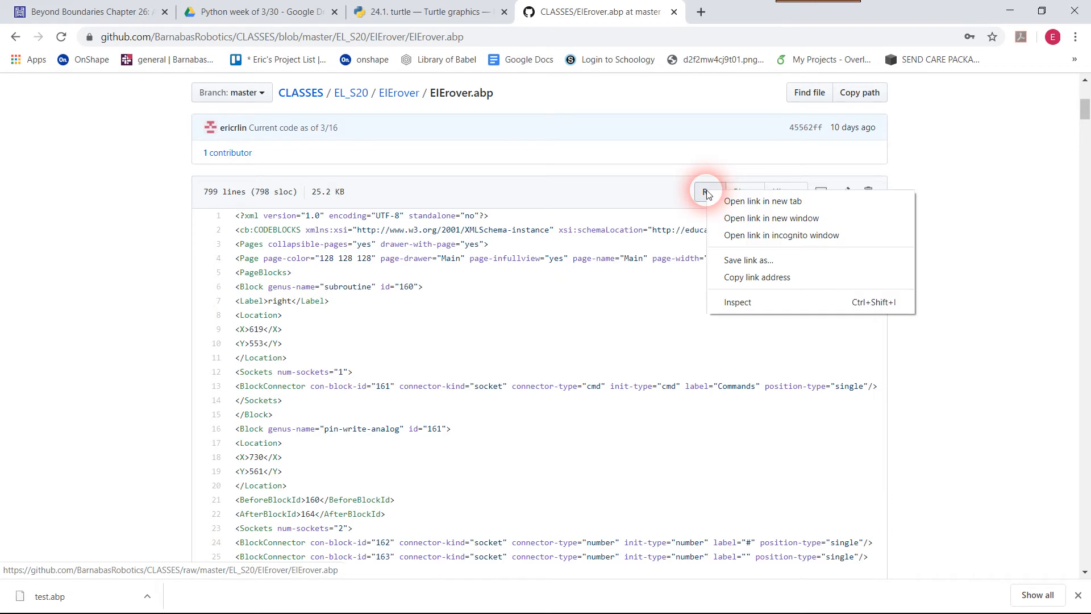
mouse_move(769, 265)
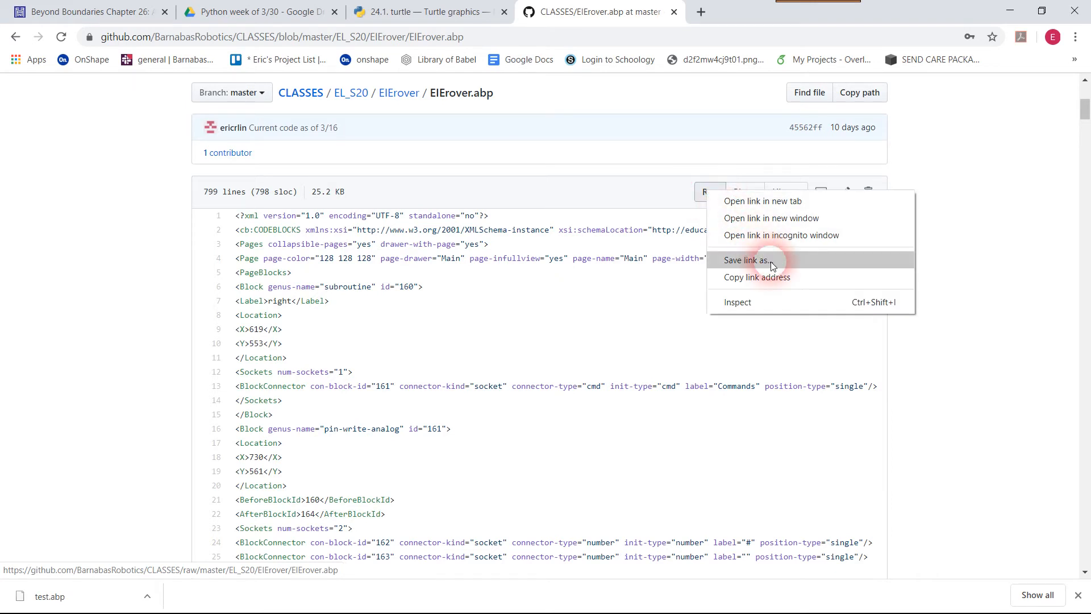
left_click(745, 260)
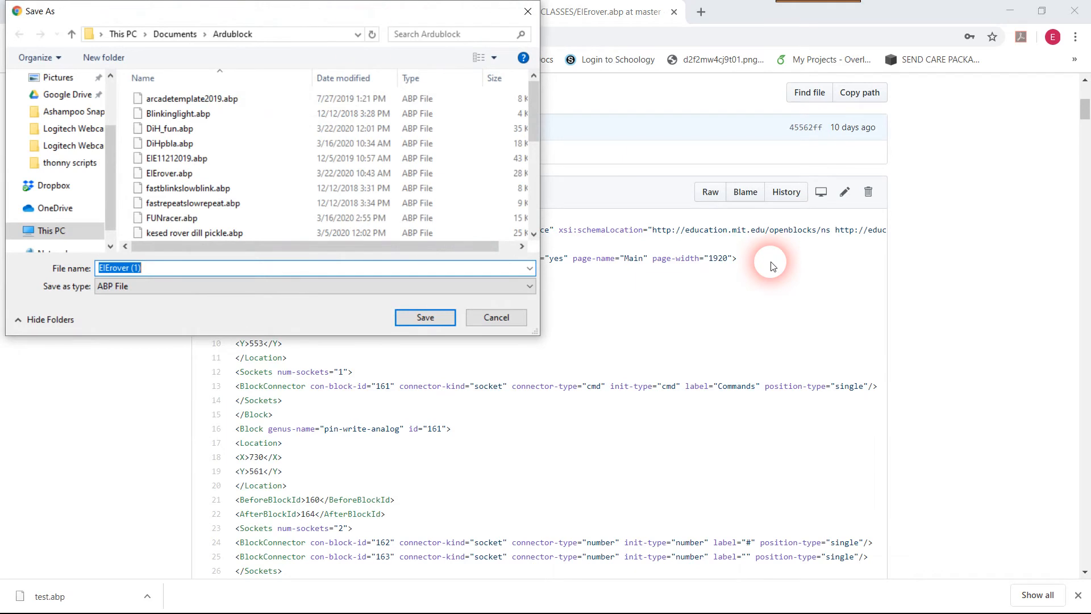
left_click(175, 34)
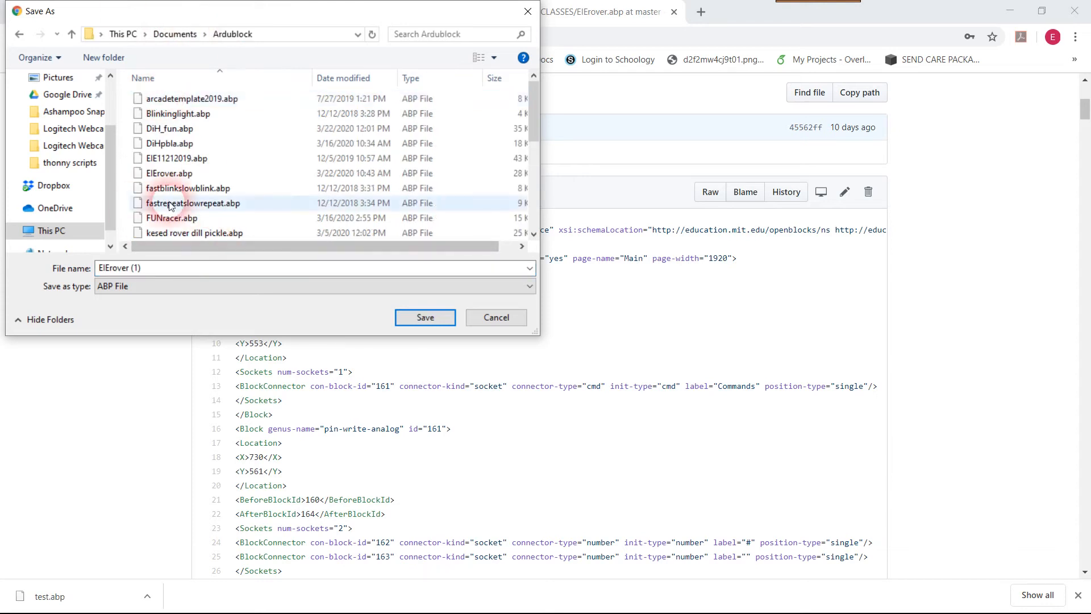
left_click(162, 268)
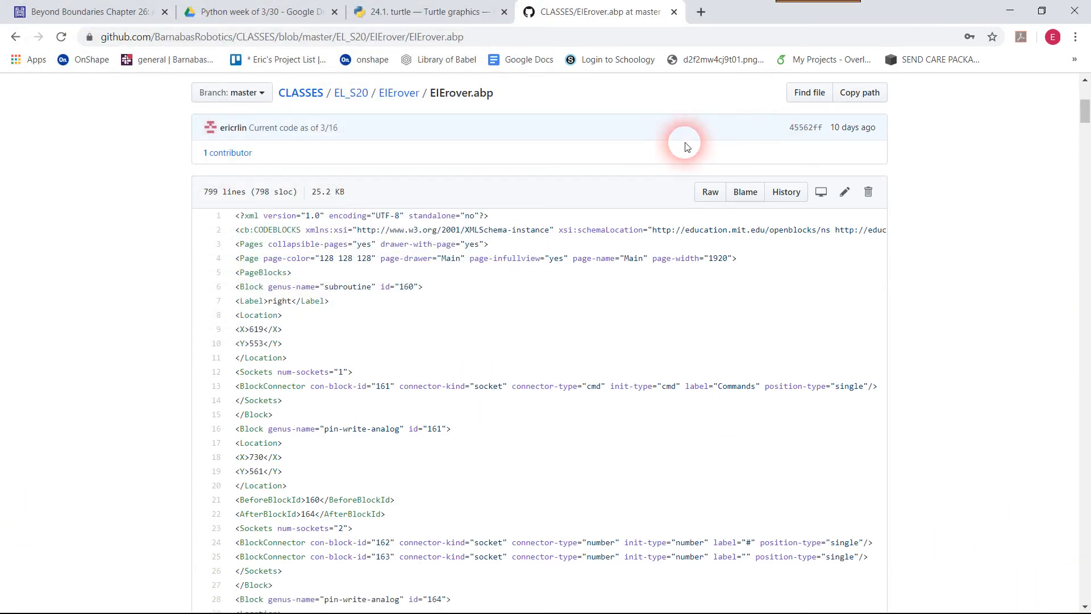
mouse_move(1007, 11)
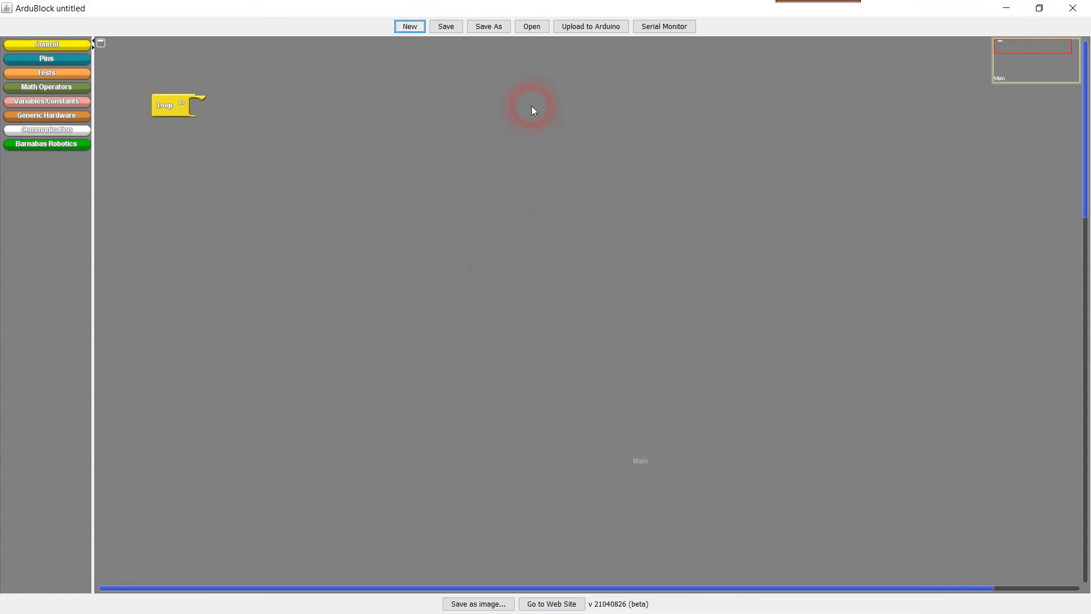
Load test.abp in ArduBlock showing left, right, forwards, backwards and stop subroutines, then return to GitHub.
left_click(531, 26)
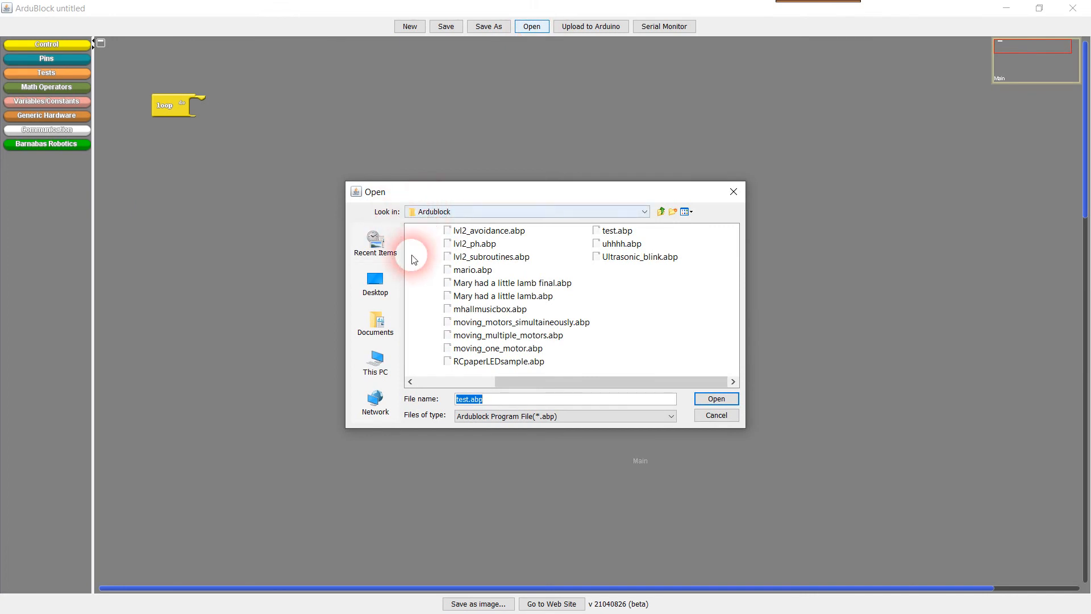
left_click(615, 230)
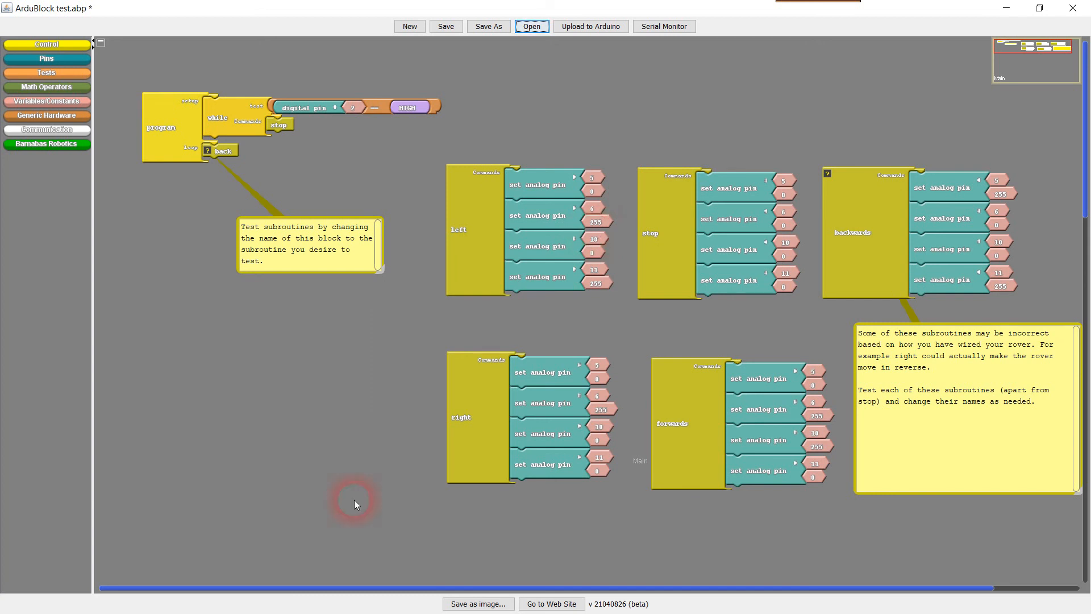
left_click(22, 597)
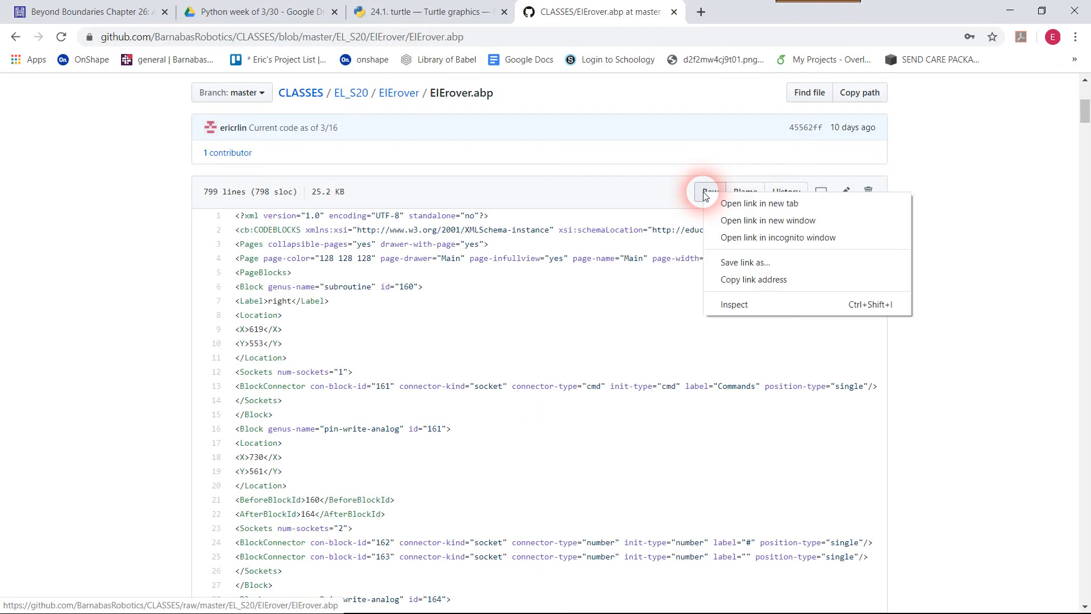
mouse_move(682, 285)
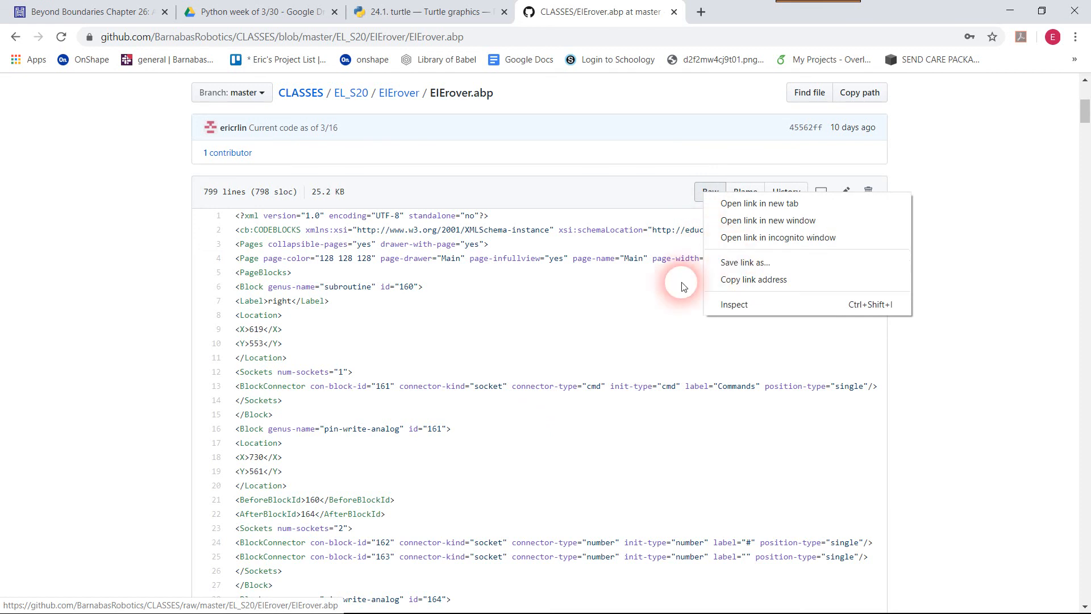
left_click(459, 215)
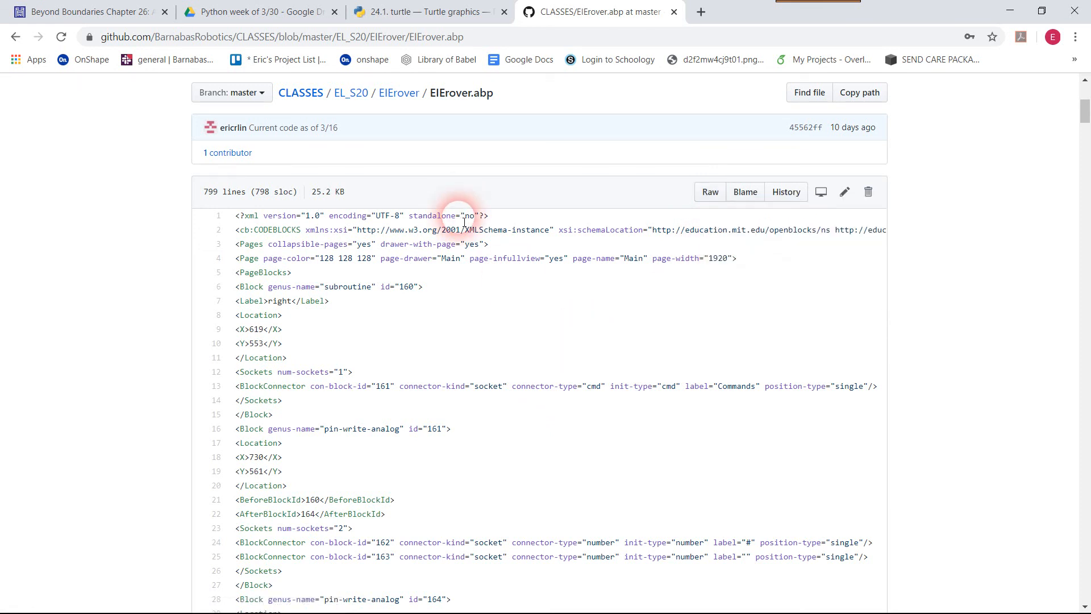
mouse_move(573, 197)
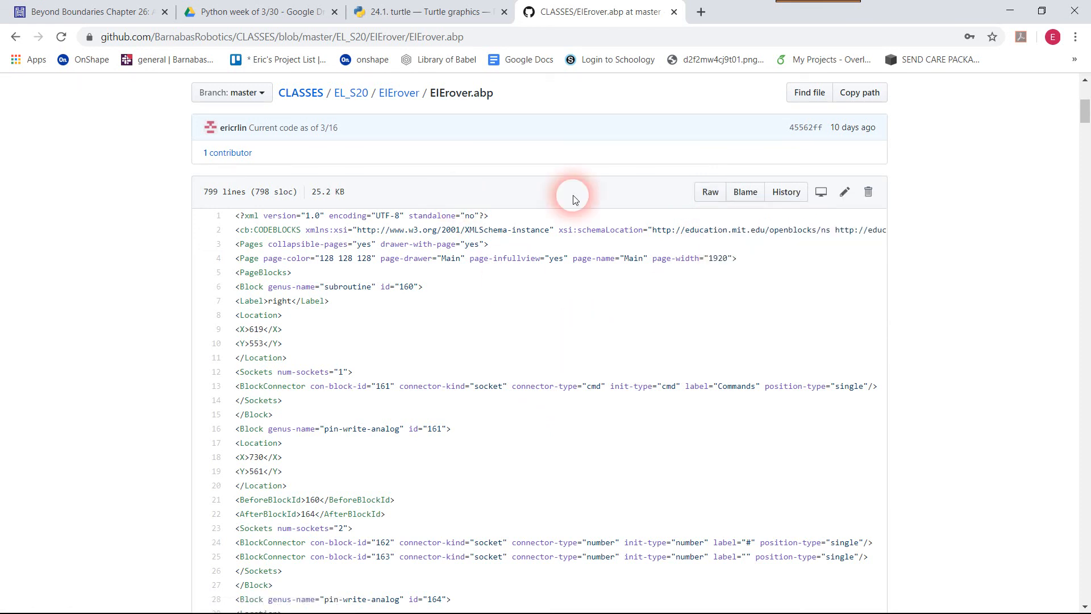